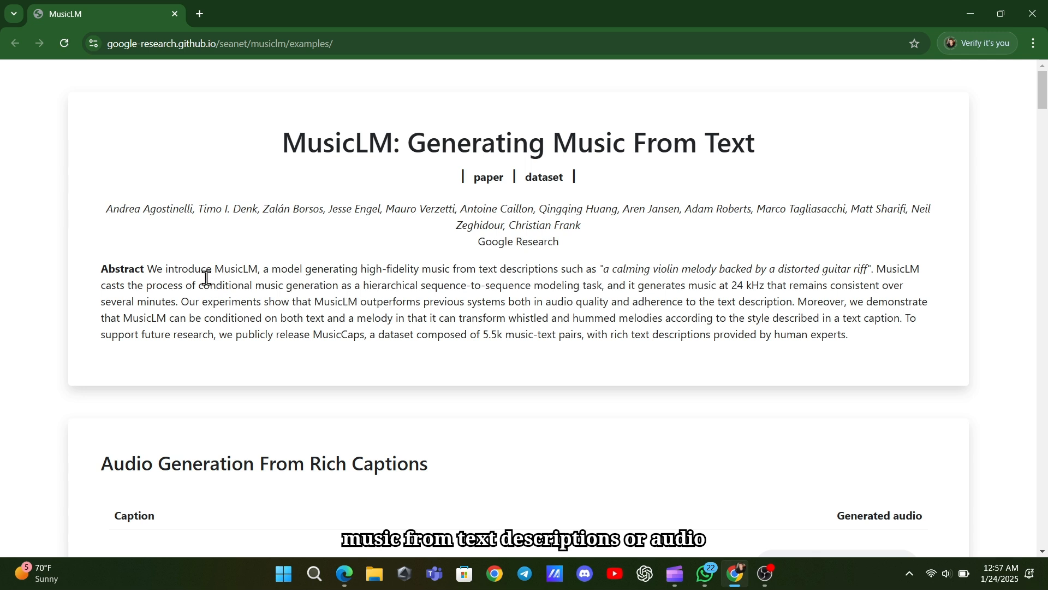
Step: Highlight the abstract's opening description and the phrase 'audio quality', clearing each selection
drag(258, 269, 489, 285)
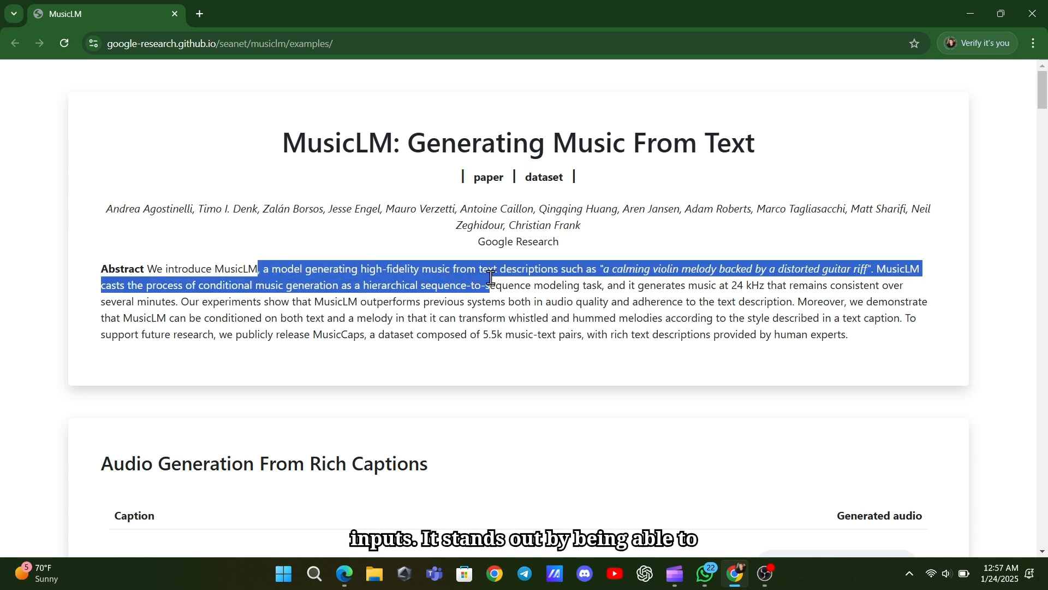
click(353, 334)
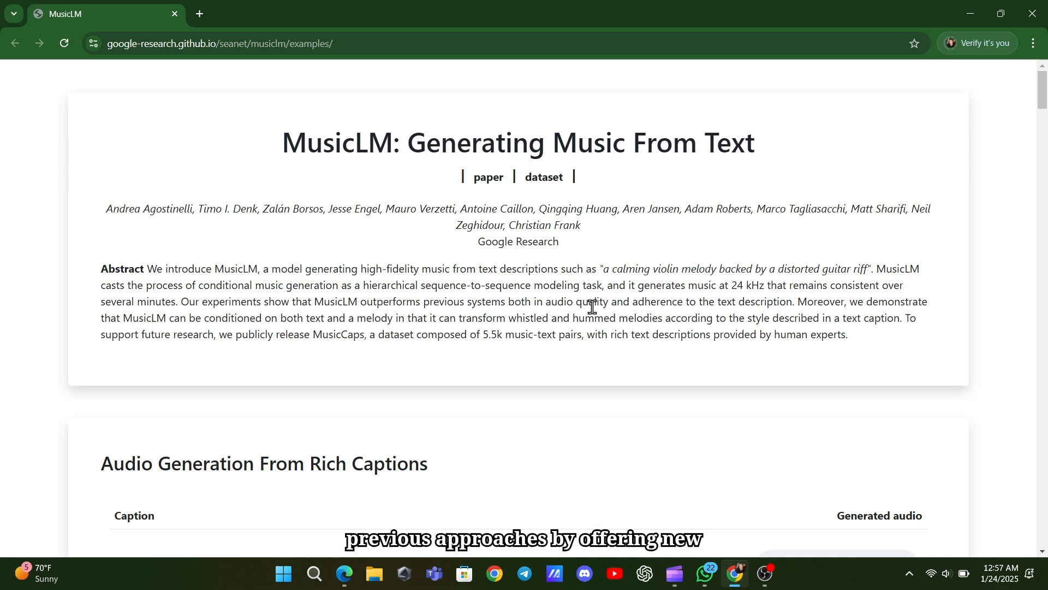
drag(543, 301, 621, 302)
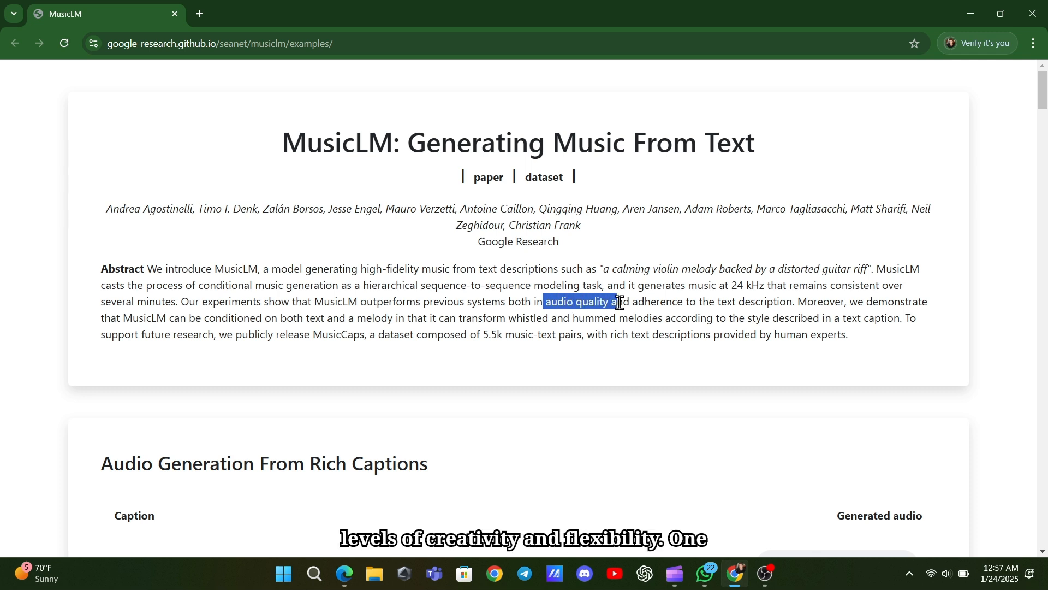
click(471, 348)
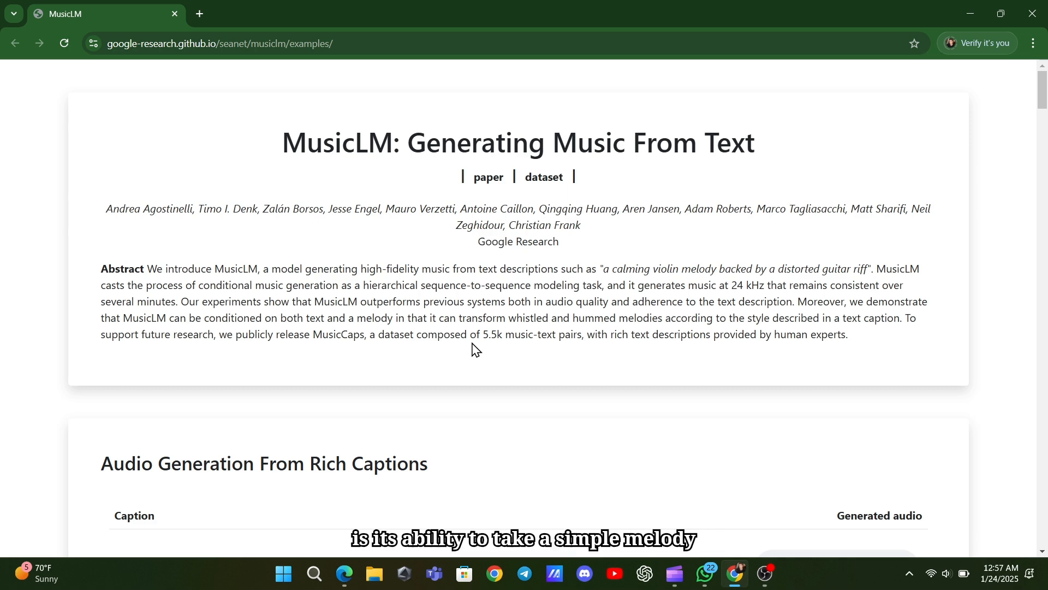
Step: Scroll through the Long Generation and Story Mode examples, selecting a passage along the way
scroll(down, 3)
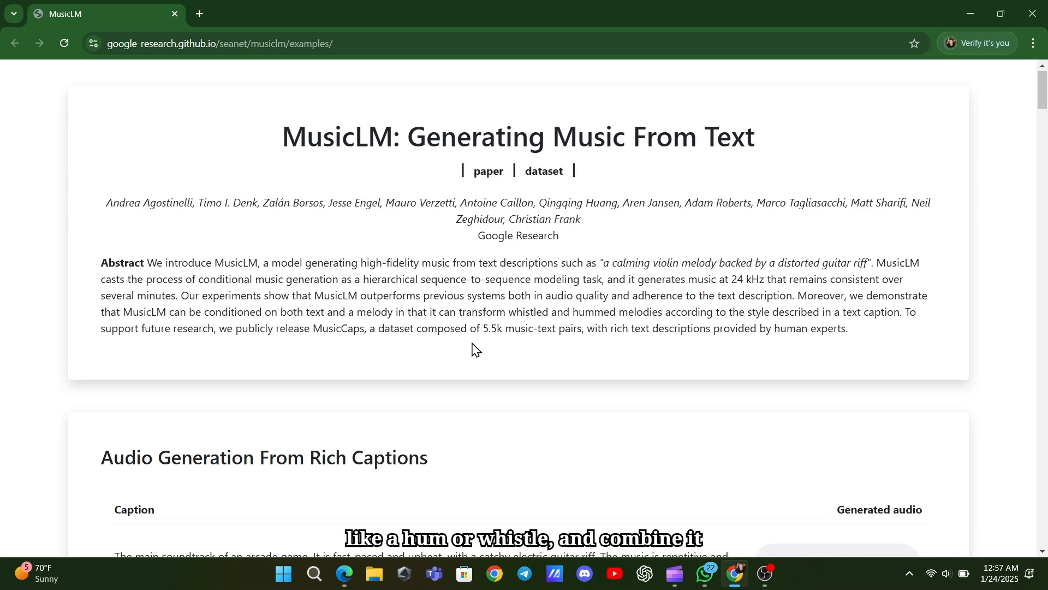
scroll(down, 3)
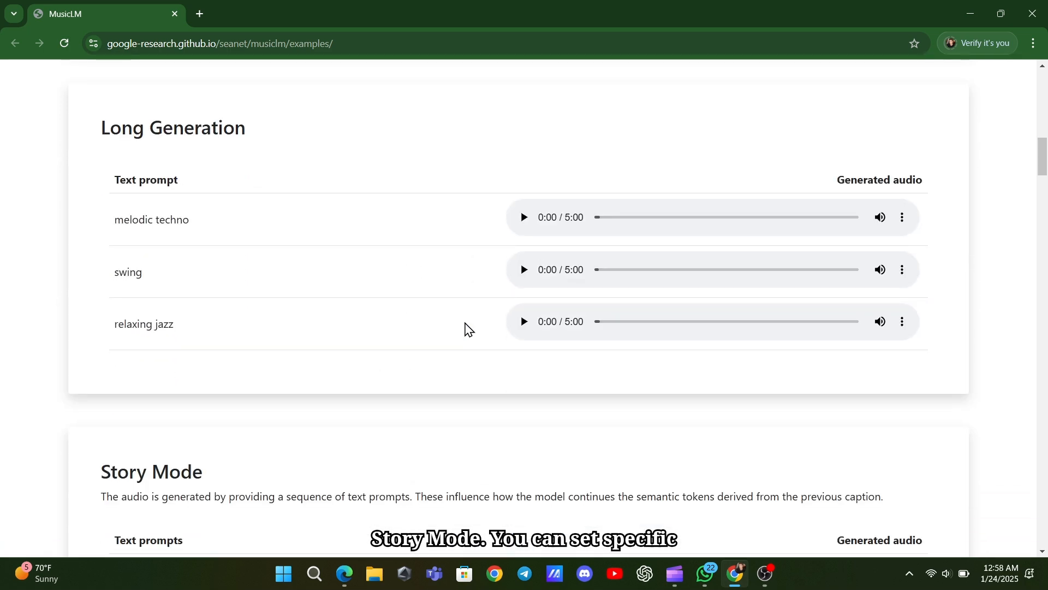
scroll(down, 3)
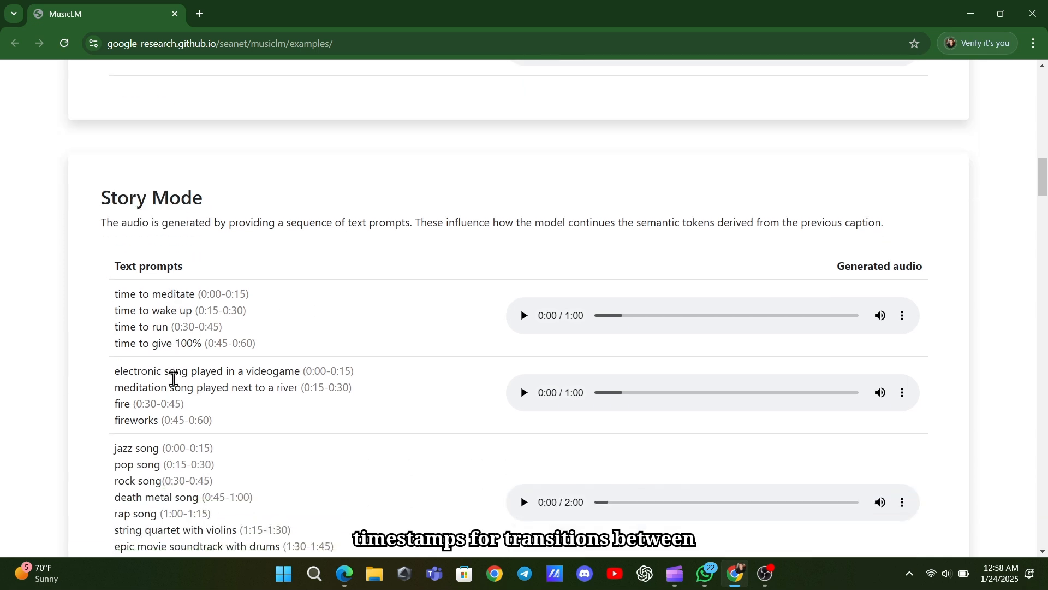
drag(117, 293, 309, 305)
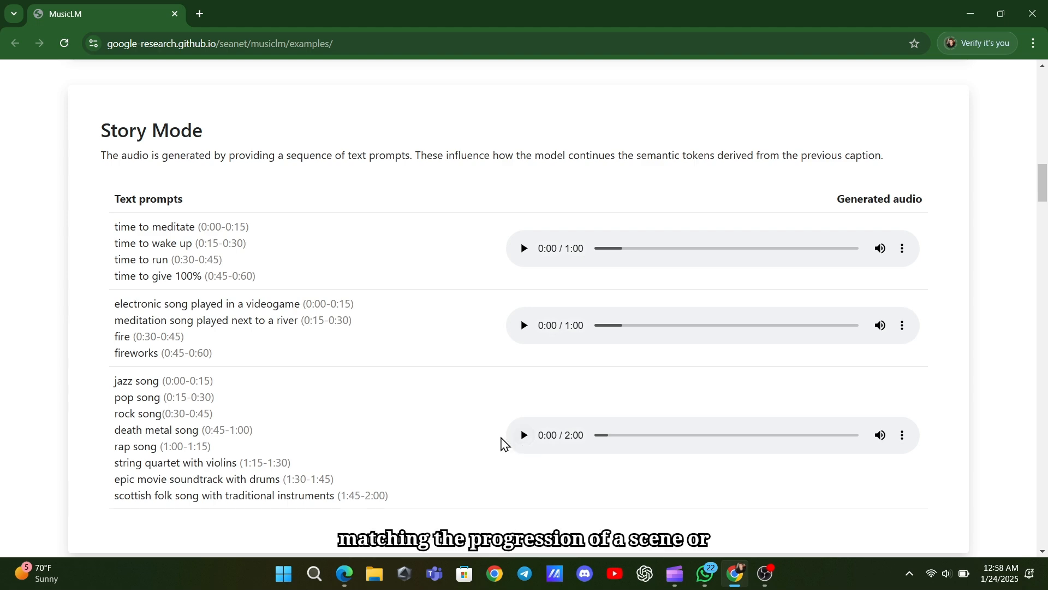
scroll(down, 3)
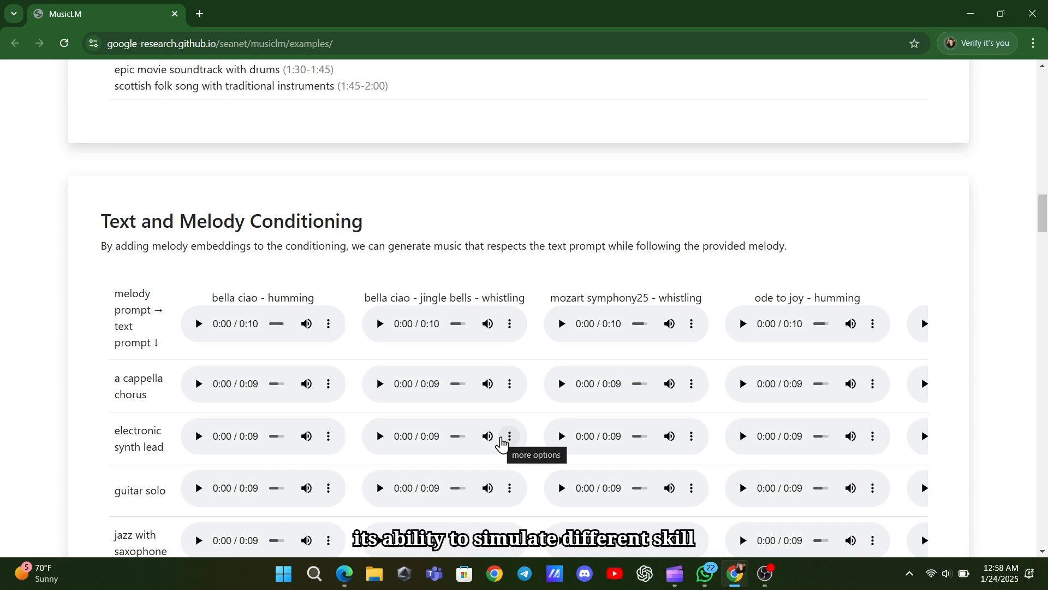
Step: Scroll past the melody conditioning grid to the Dalí and David painting examples
scroll(down, 3)
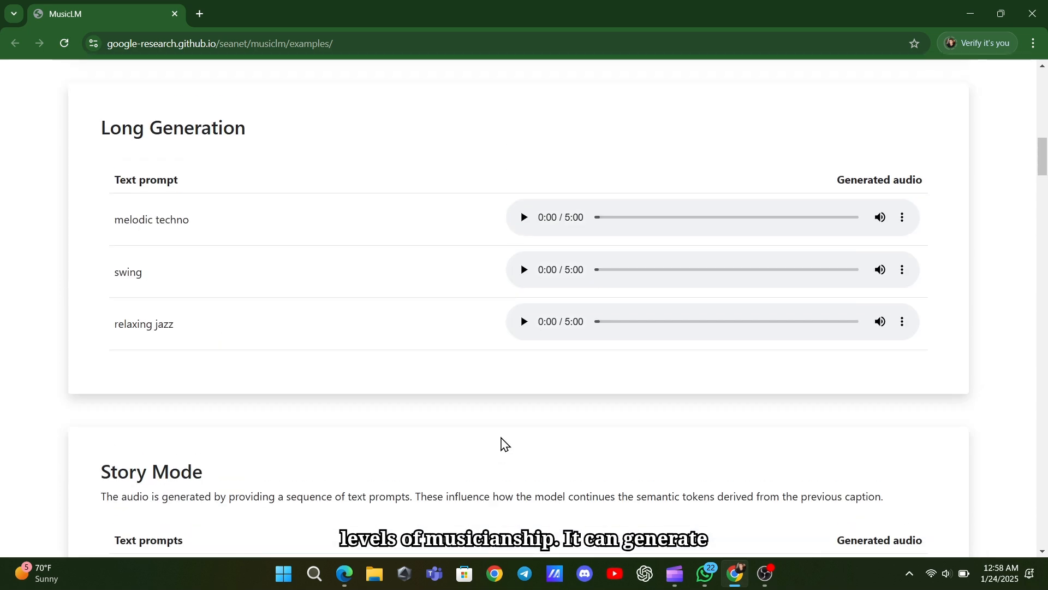
scroll(down, 3)
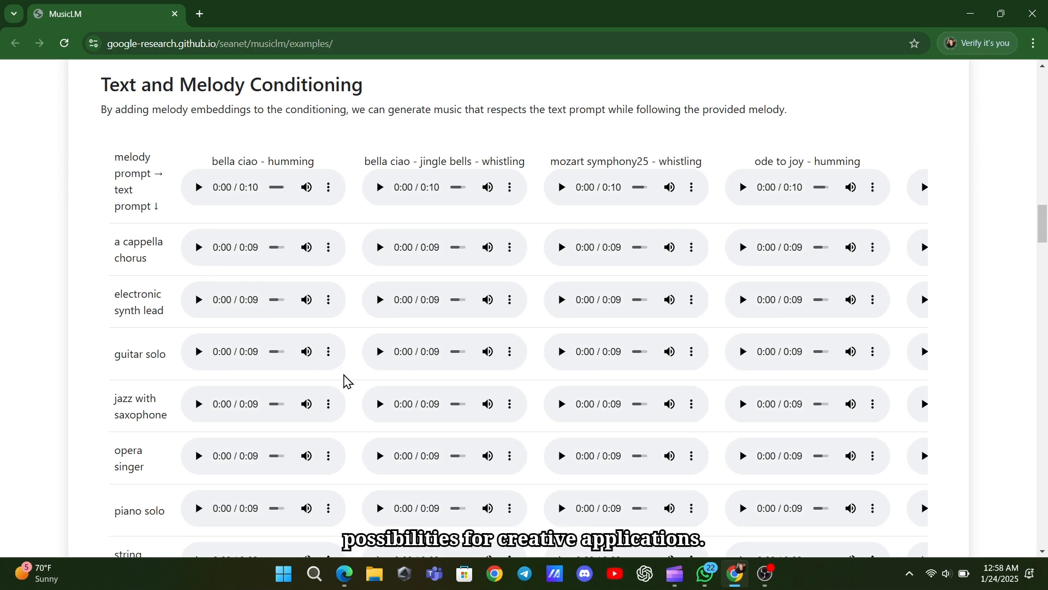
scroll(down, 3)
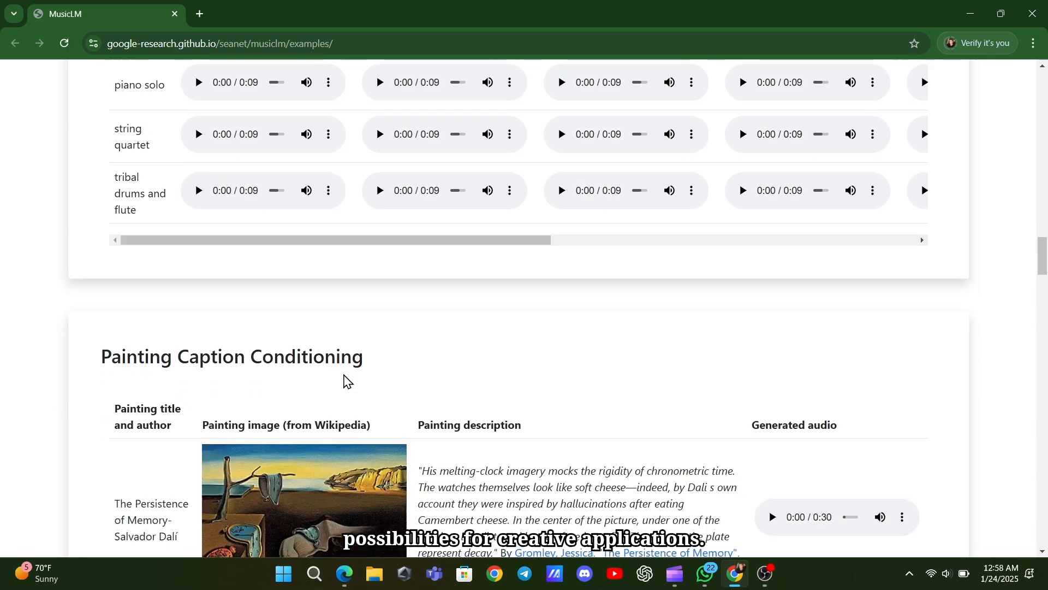
scroll(down, 3)
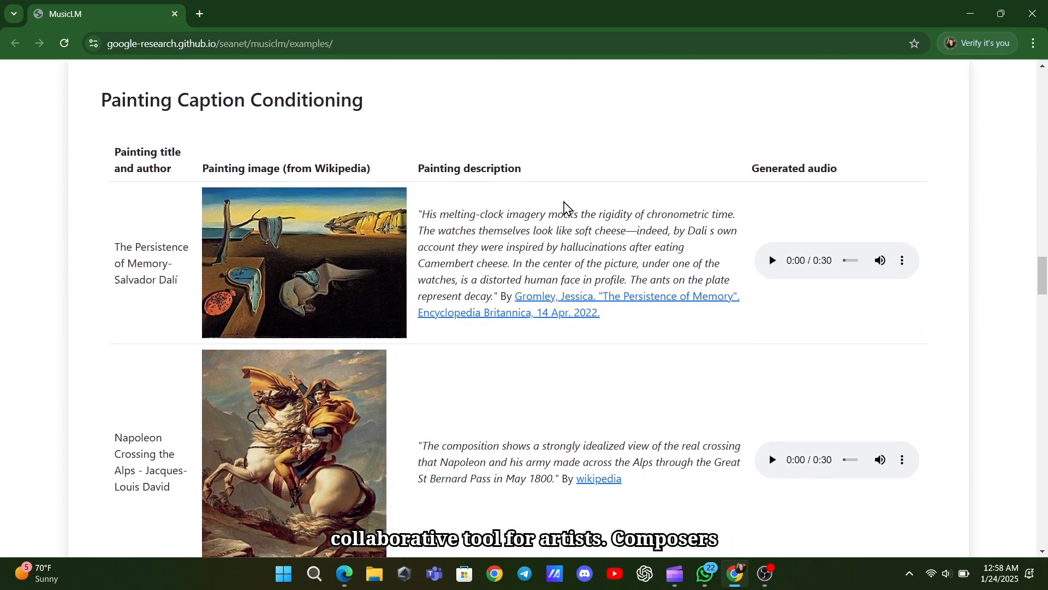
mouse_move(92, 189)
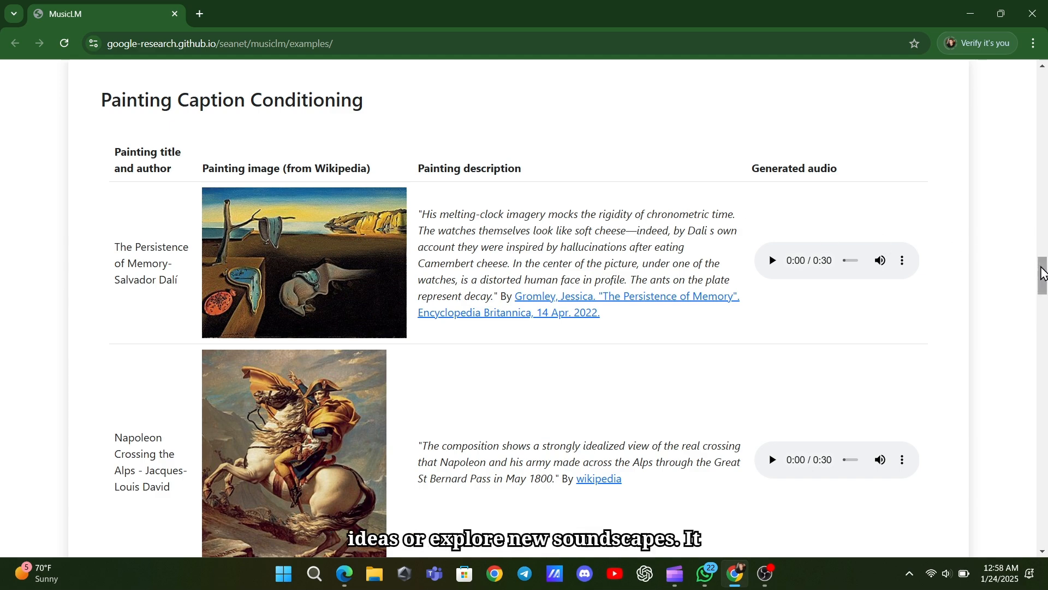
Step: Scroll past the painting rows and highlight instrument captions like acoustic guitar and cello
scroll(down, 3)
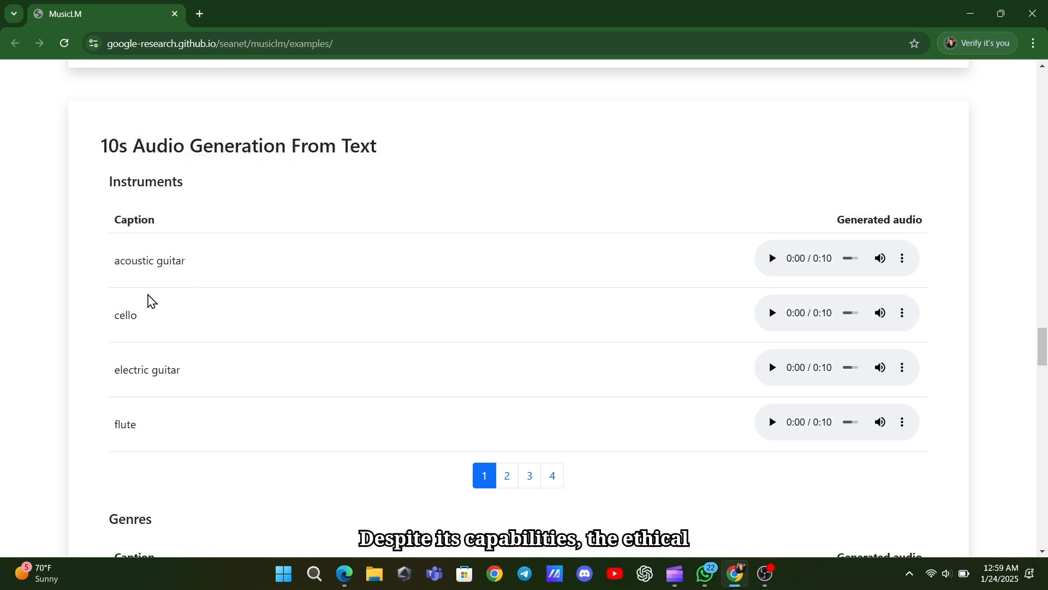
drag(134, 219, 146, 418)
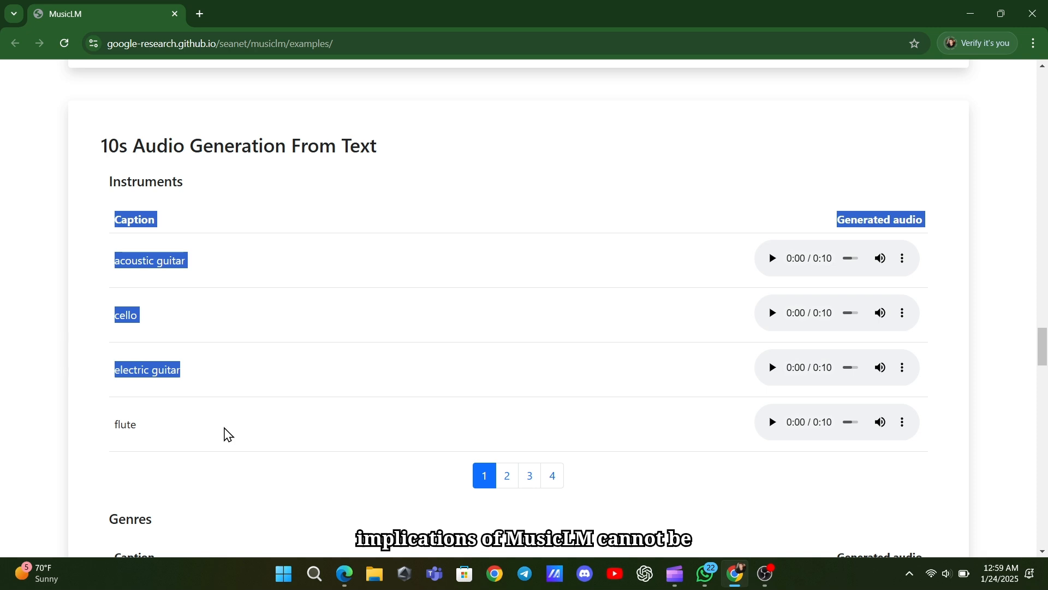
Step: Scroll through the Genres, Musician Experience Level and Places tables to the Epochs captions
scroll(down, 3)
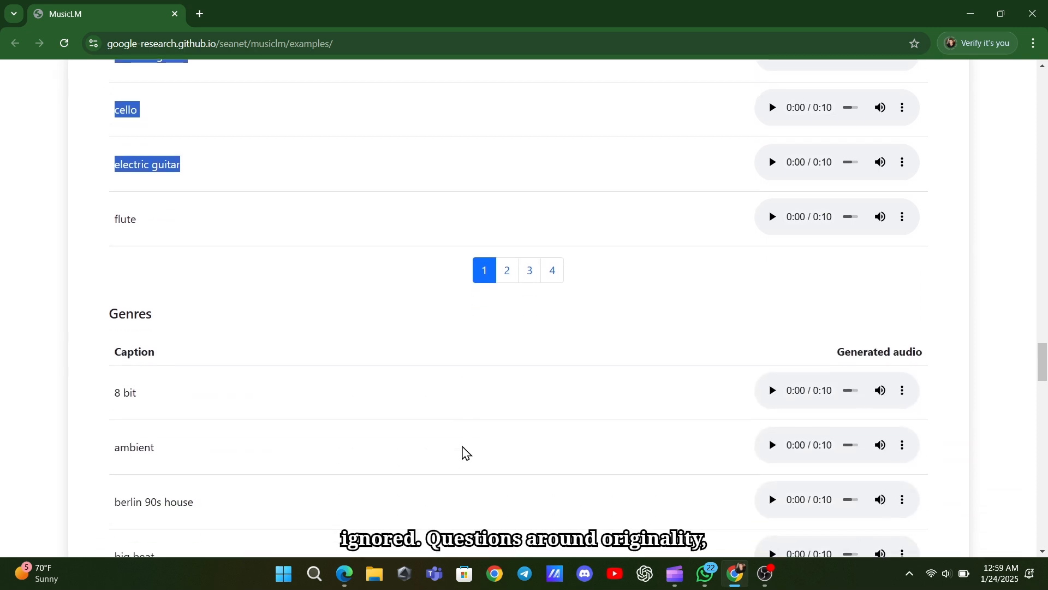
scroll(down, 3)
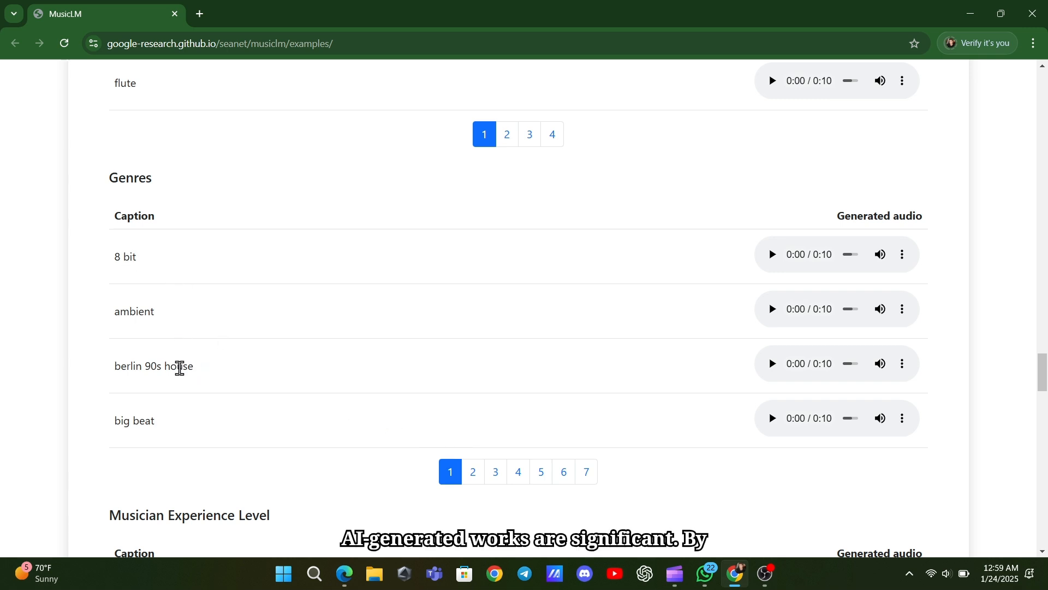
scroll(down, 3)
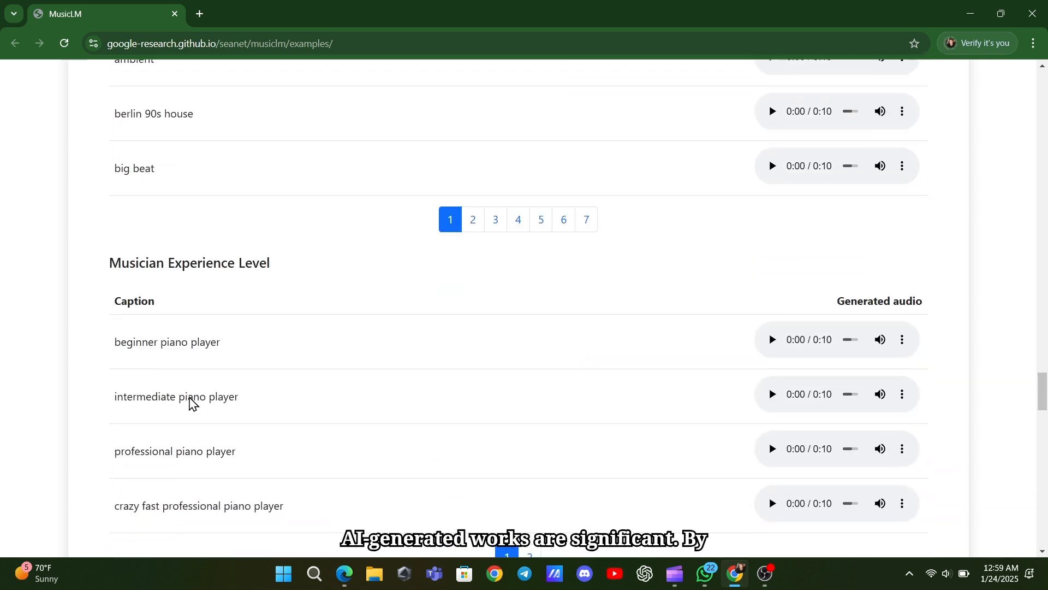
scroll(down, 3)
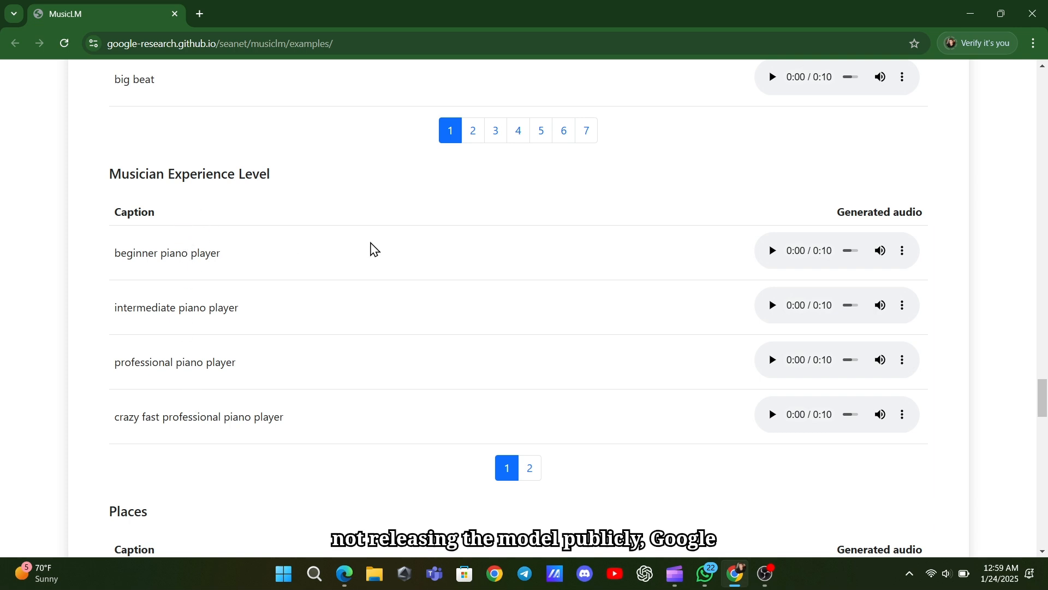
mouse_move(242, 305)
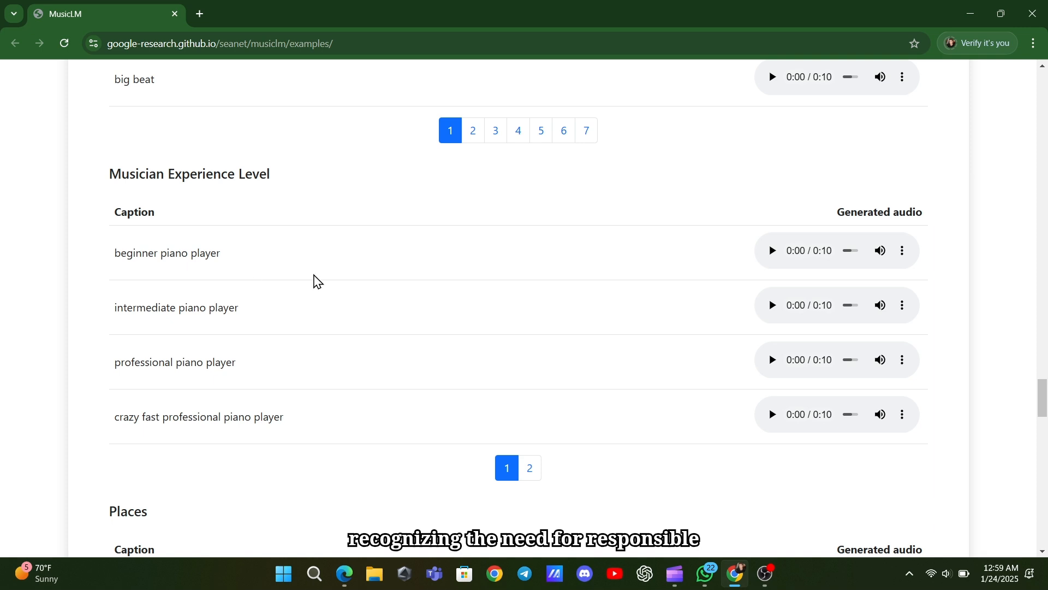
mouse_move(777, 237)
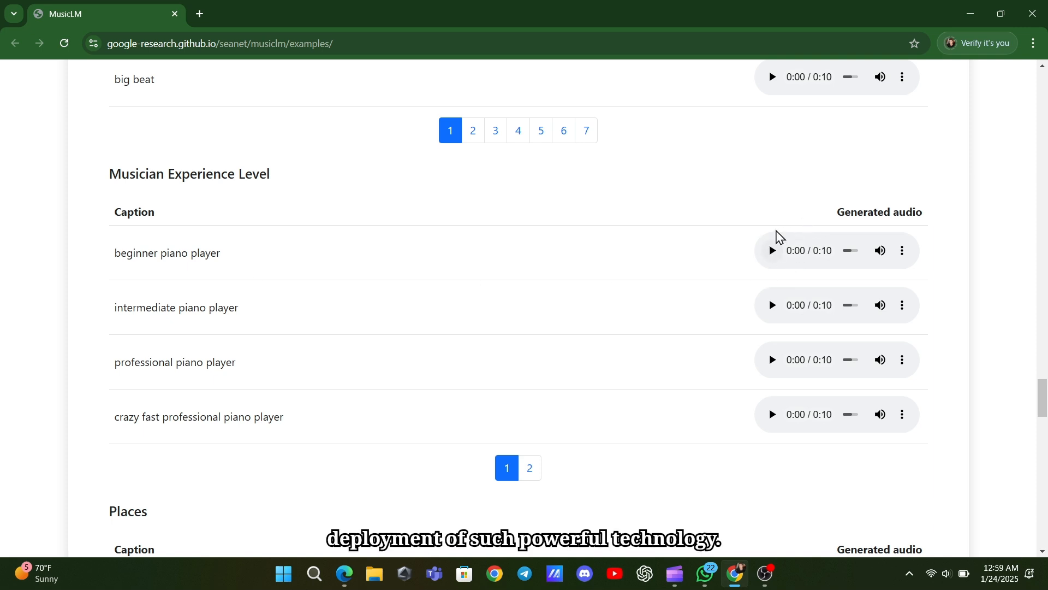
scroll(down, 3)
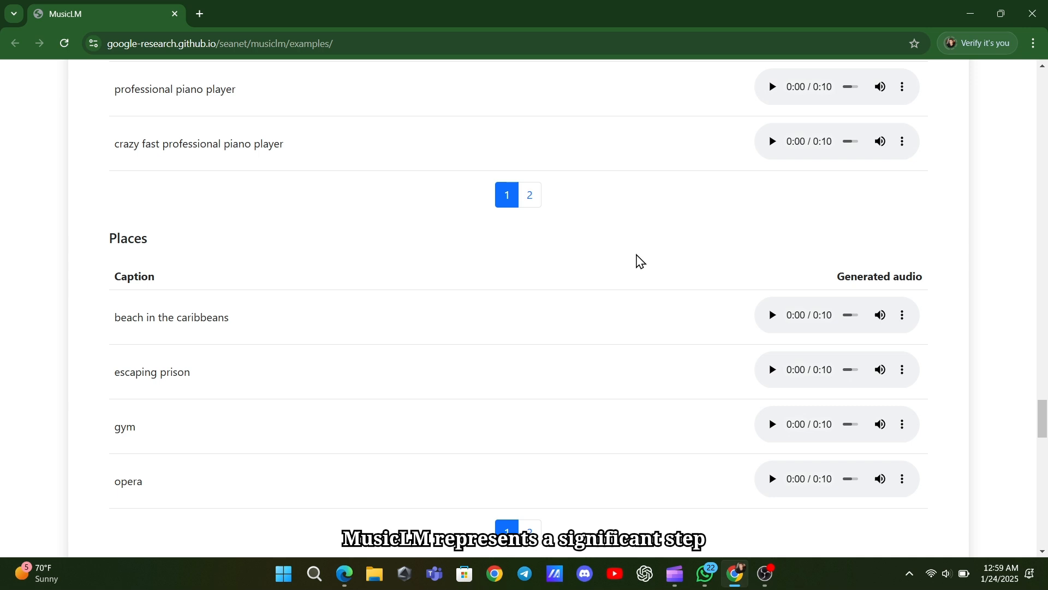
scroll(down, 3)
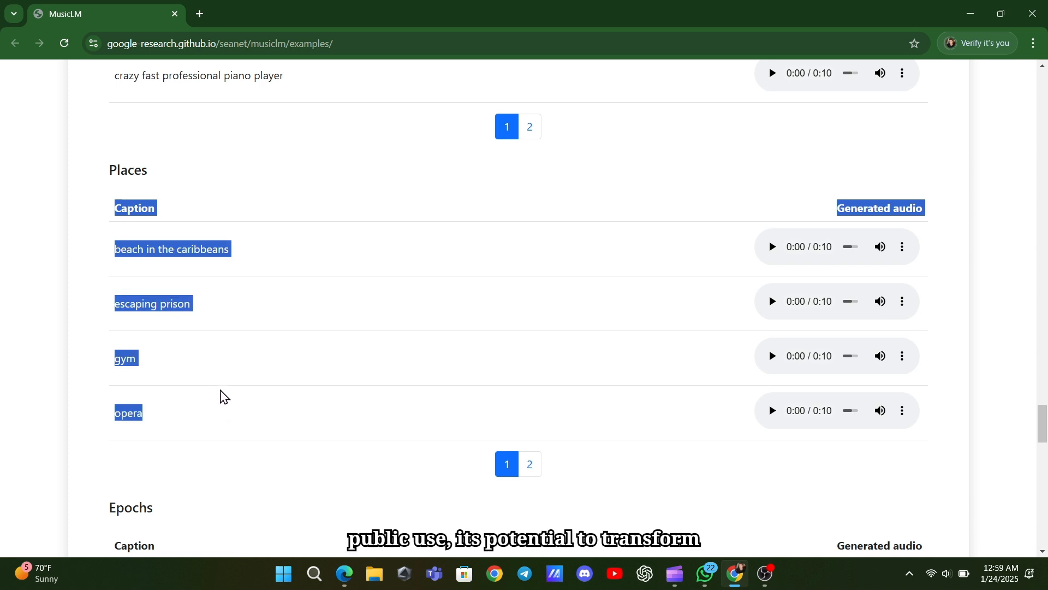
scroll(down, 3)
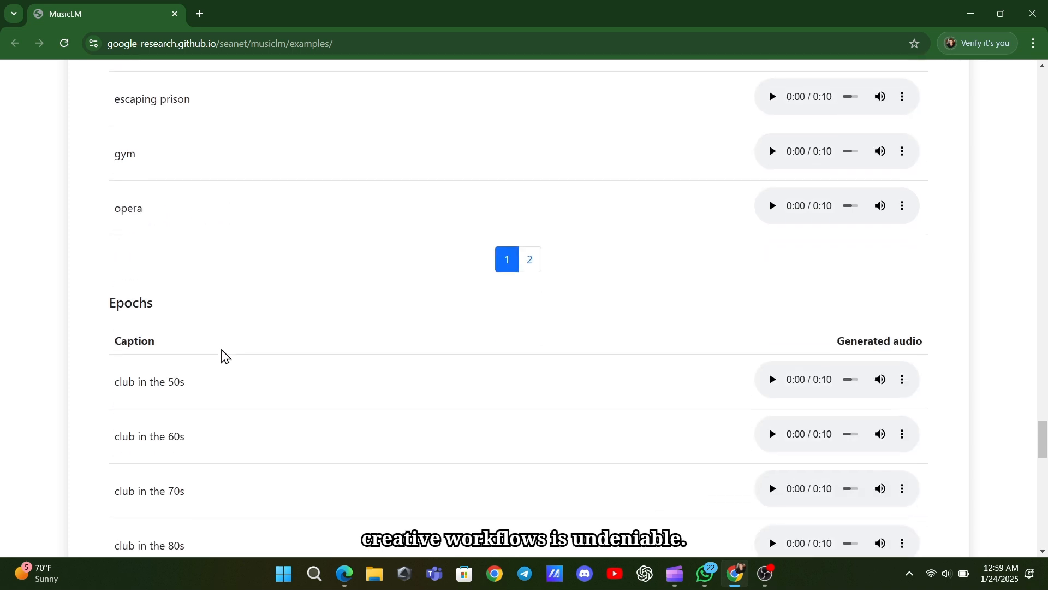
scroll(down, 3)
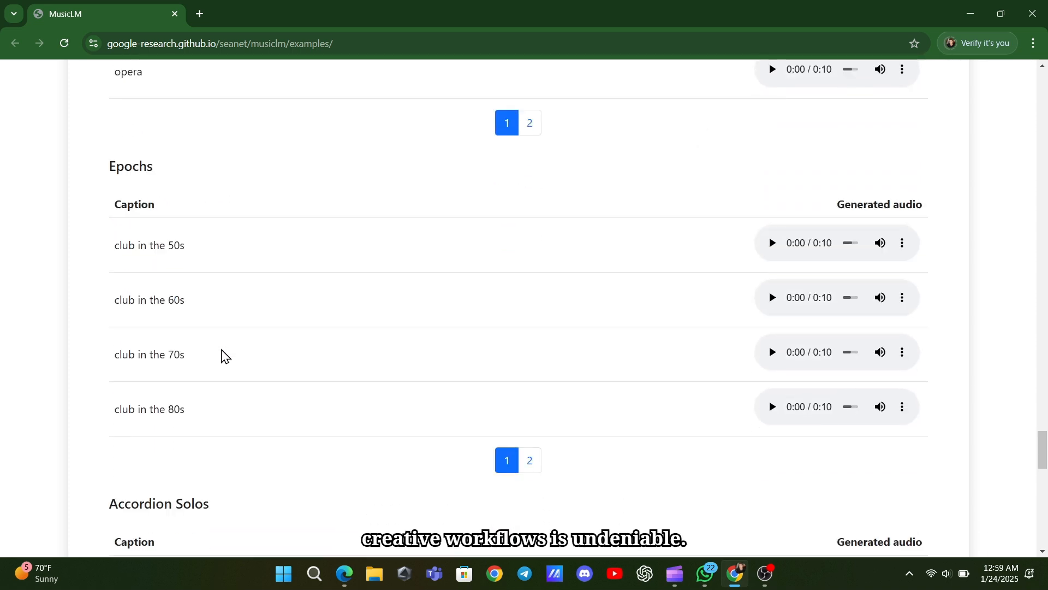